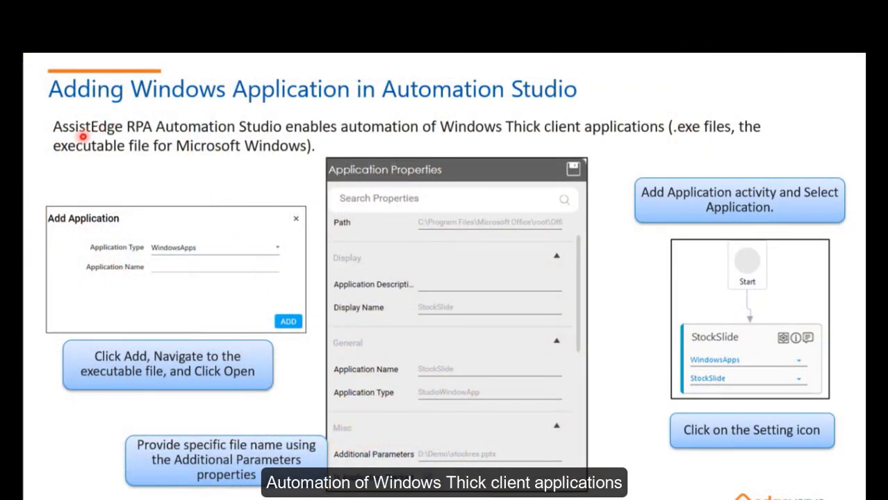
mouse_move(317, 139)
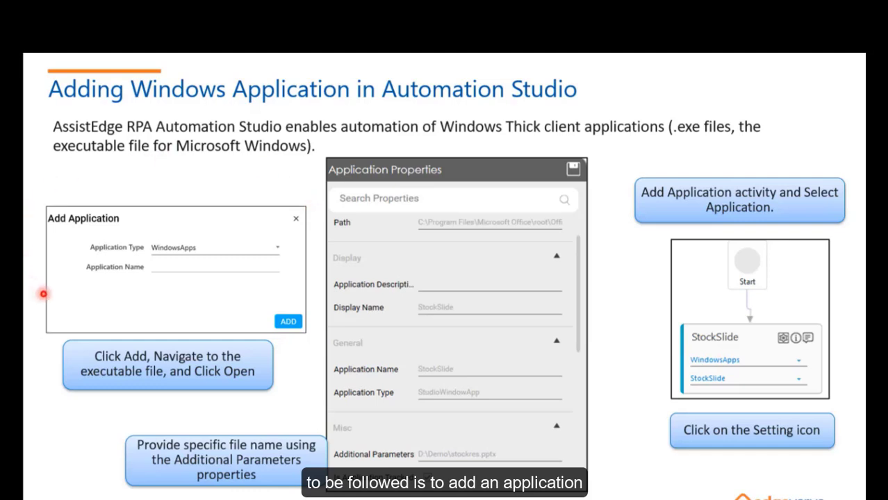
mouse_move(28, 283)
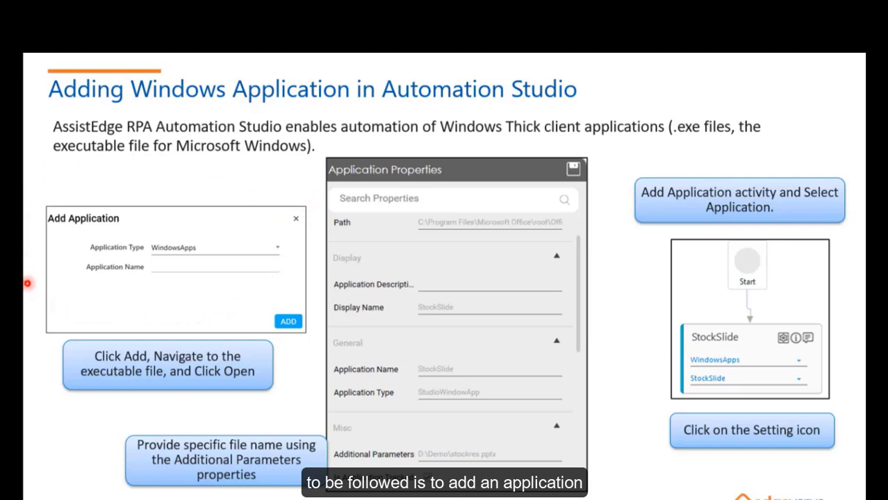
mouse_move(47, 359)
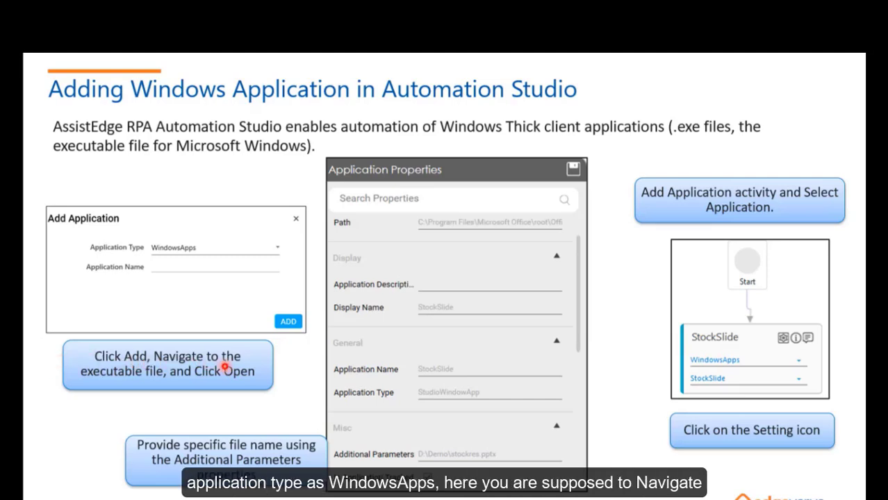
mouse_move(156, 433)
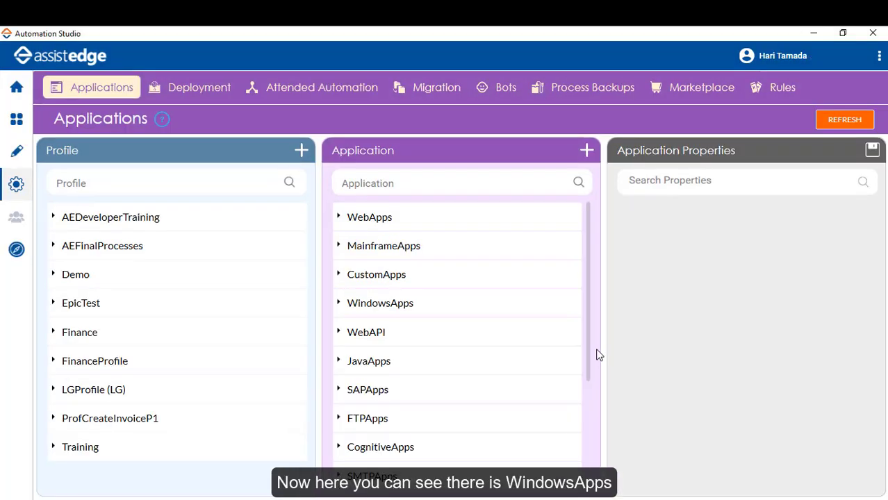
mouse_move(350, 317)
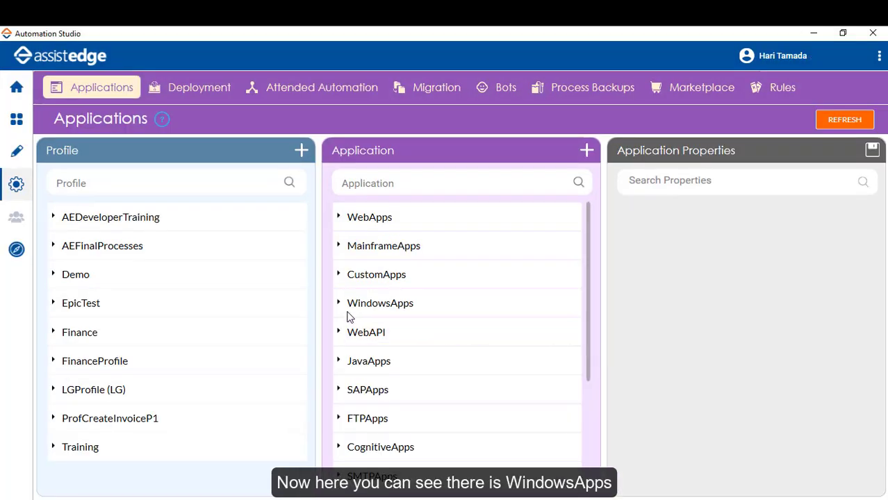
Step: Add a new WindowsApps application named WordAutomate
click(381, 303)
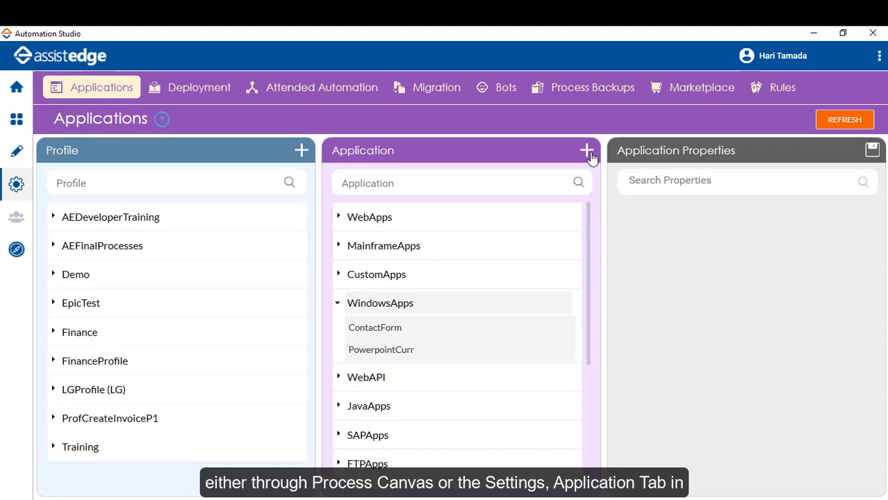
click(587, 150)
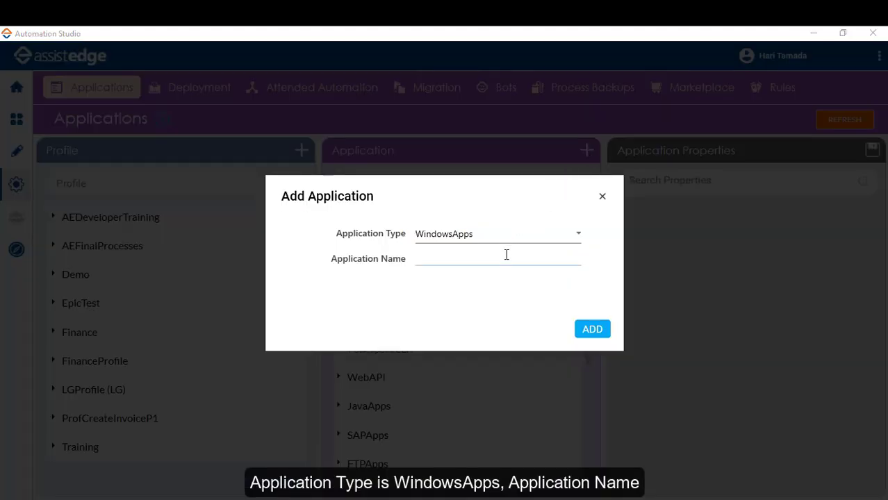
text(W)
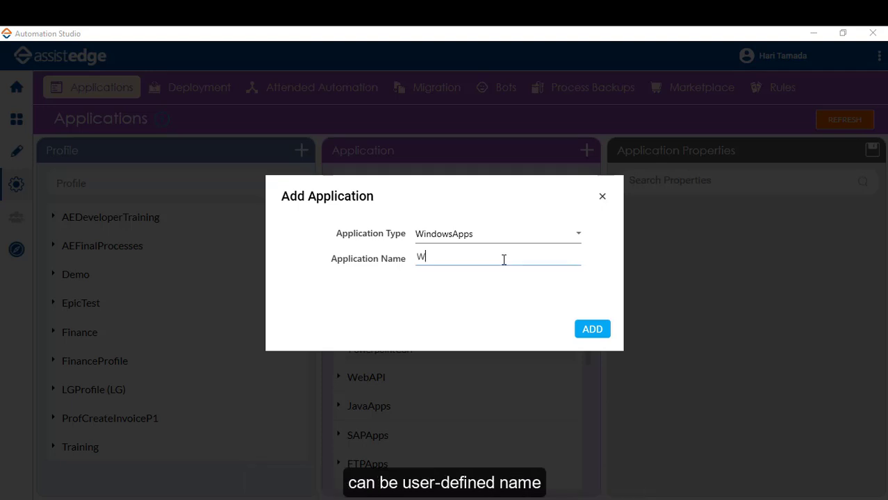
text(ordAuto)
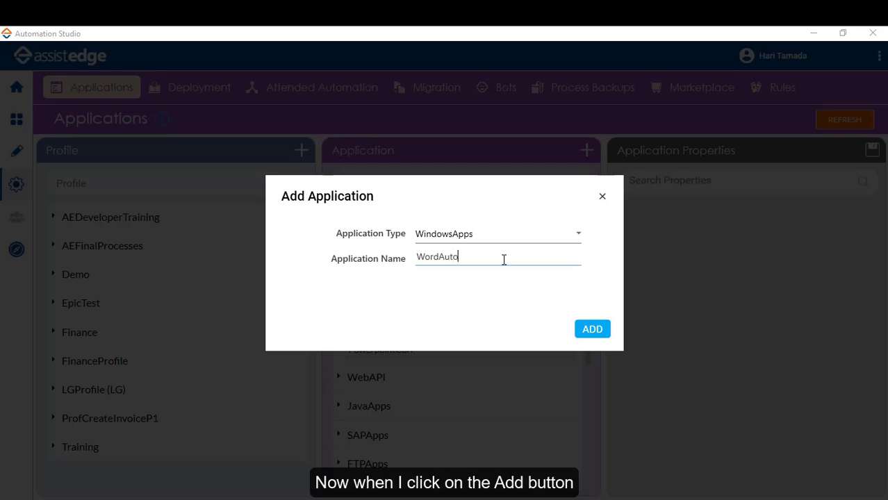
text(mate)
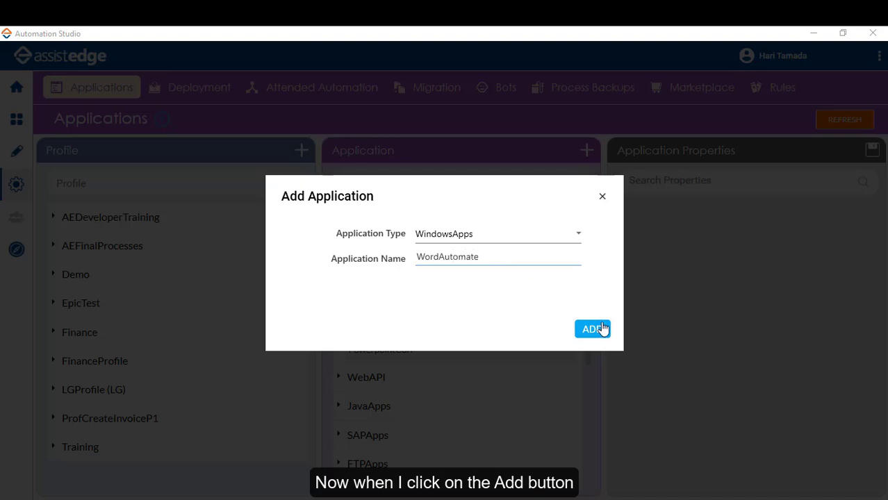
Step: Submit it and choose WINWORD from Program Files\Microsoft Office\root\Office16 as its executable
click(591, 328)
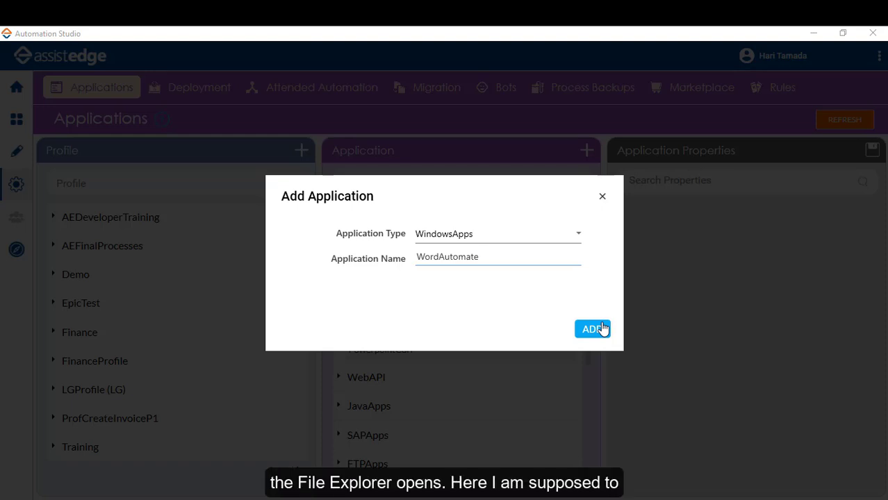
click(592, 328)
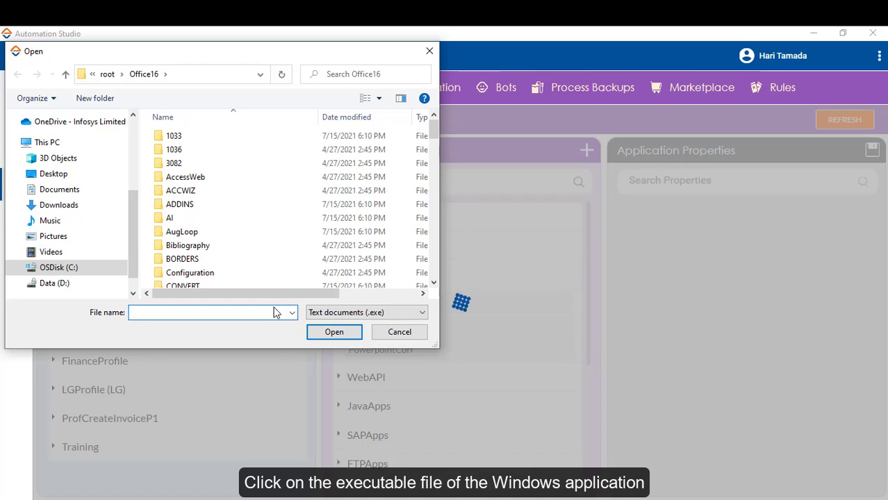
text(Program Files\Microsoft Office\root\Office16)
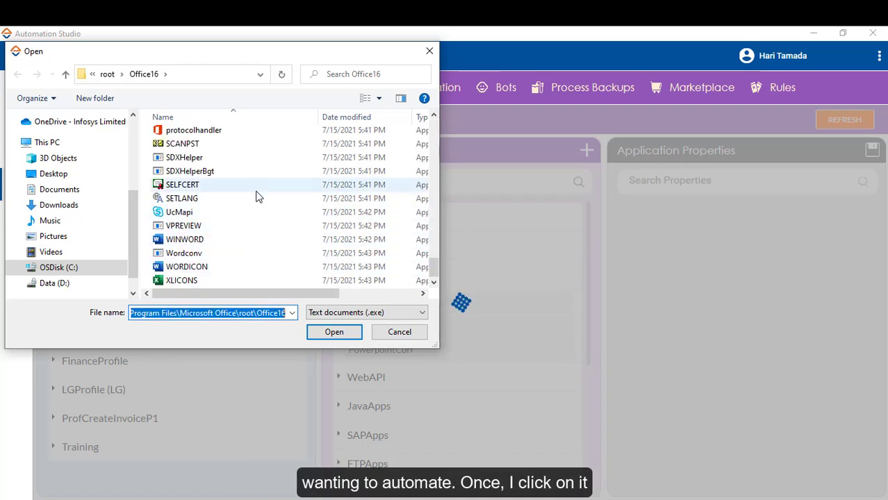
click(183, 239)
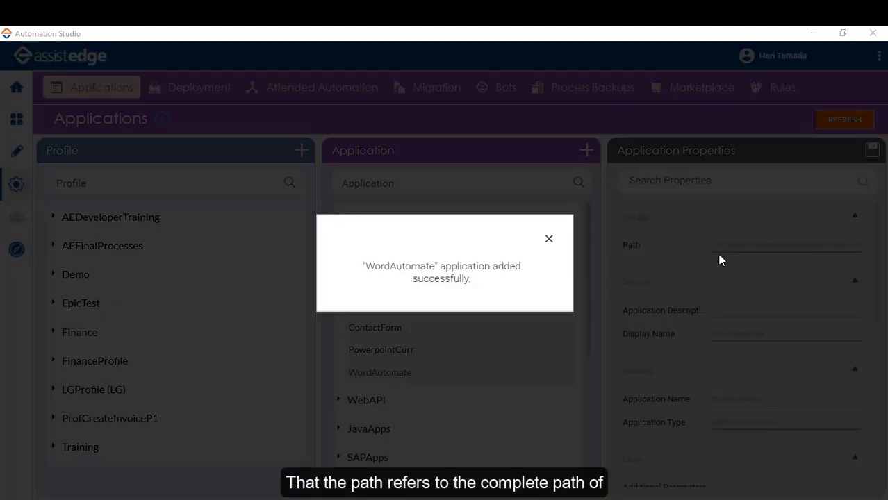
Step: Give WordAutomate a Microsoft Word Automation description and document parameter, then save the configuration
click(548, 239)
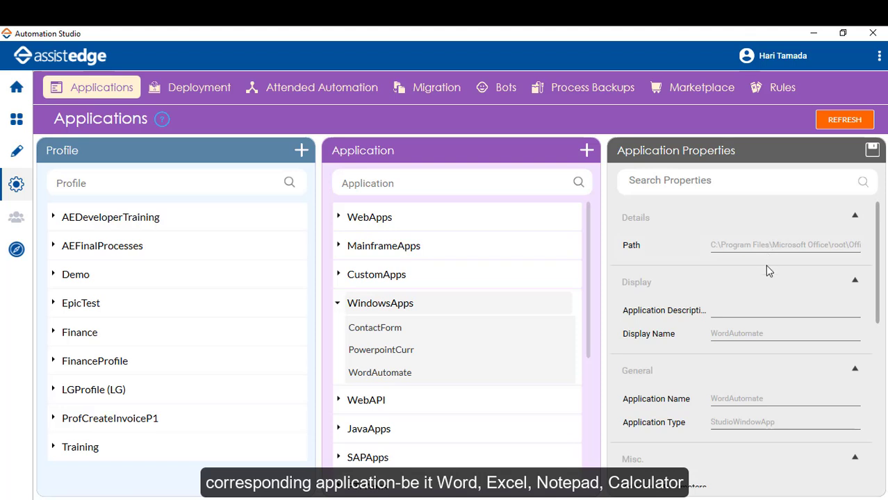
mouse_move(767, 278)
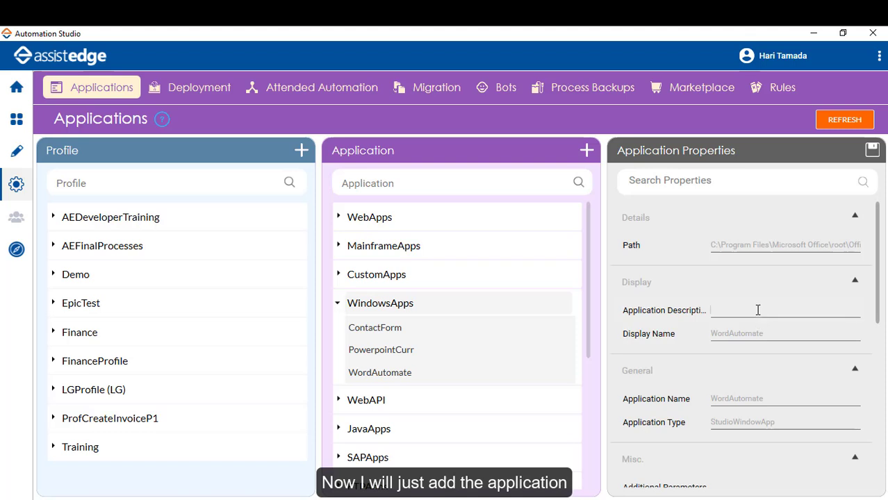
text(Microsoft Word Automation)
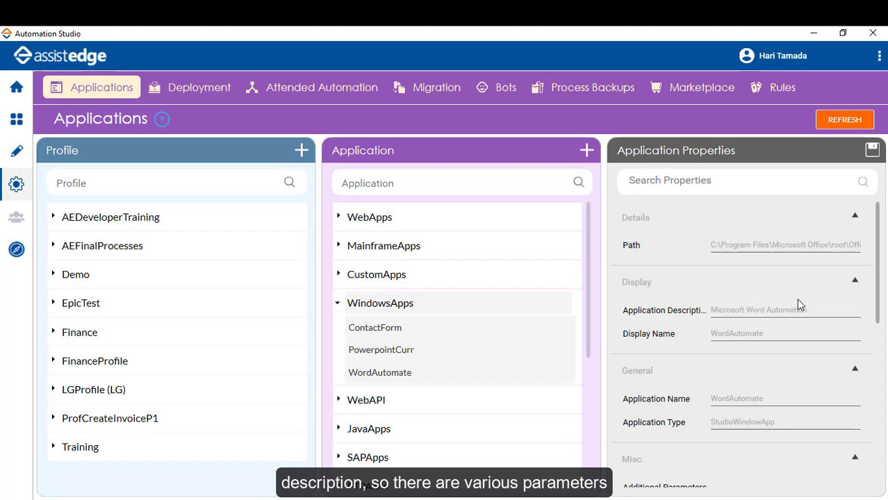
scroll(down, 3)
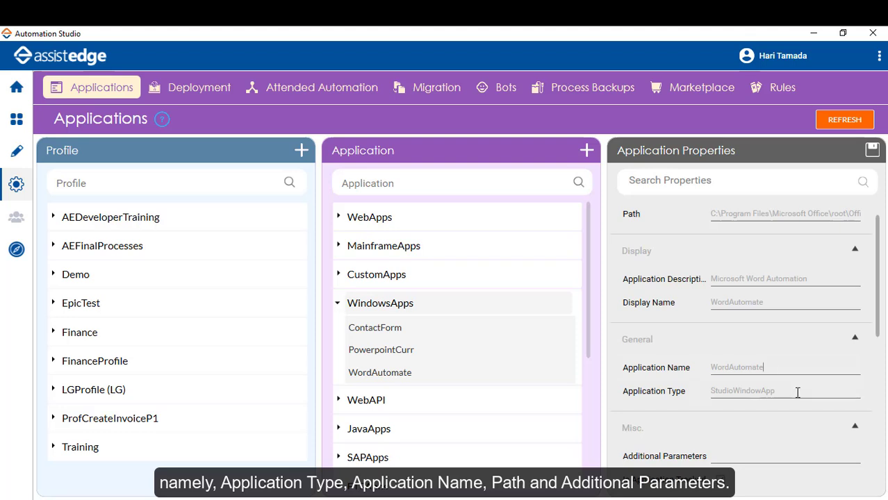
scroll(down, 3)
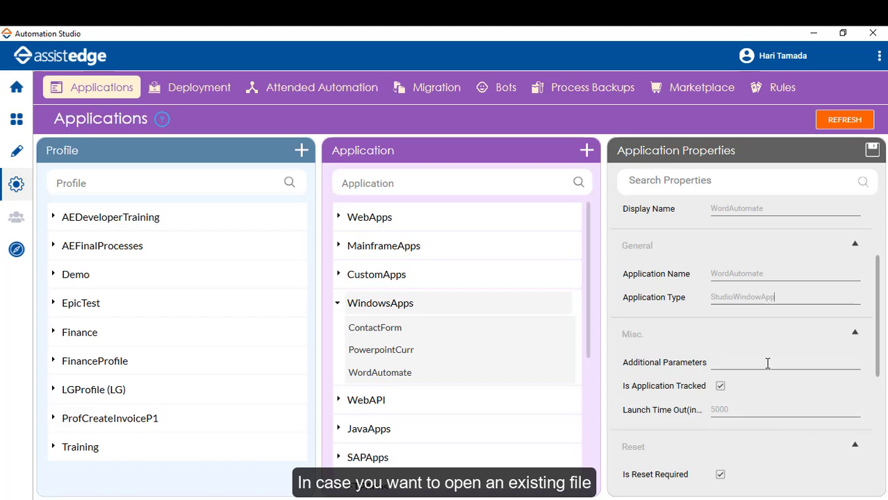
mouse_move(742, 394)
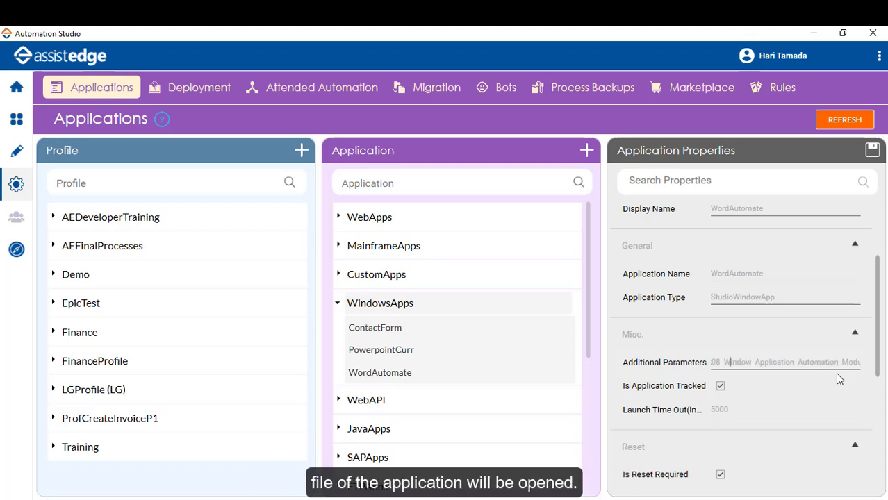
scroll(down, 3)
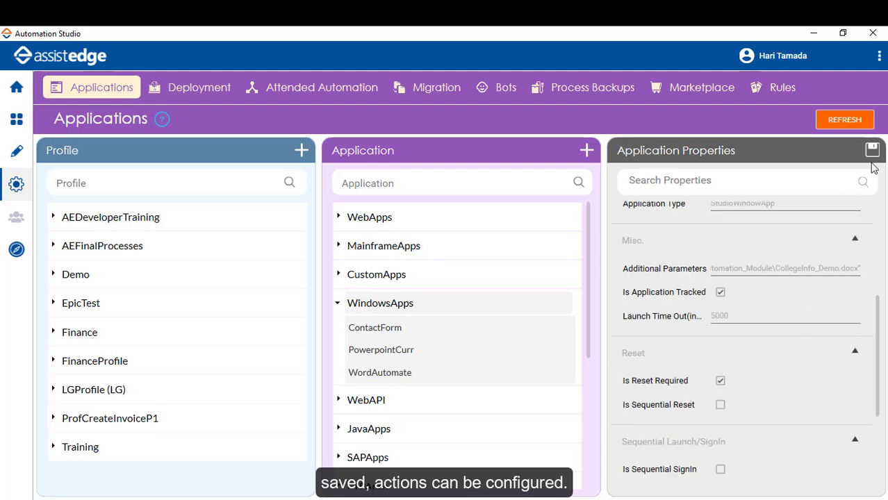
click(873, 150)
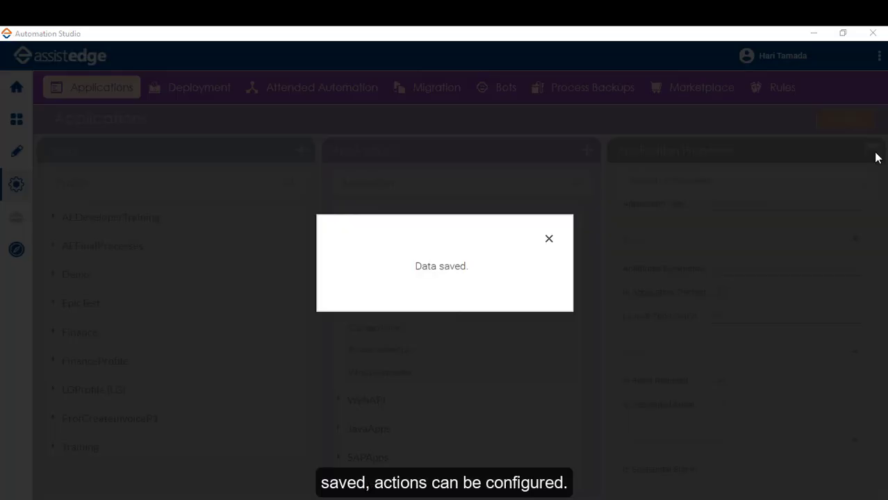
click(549, 239)
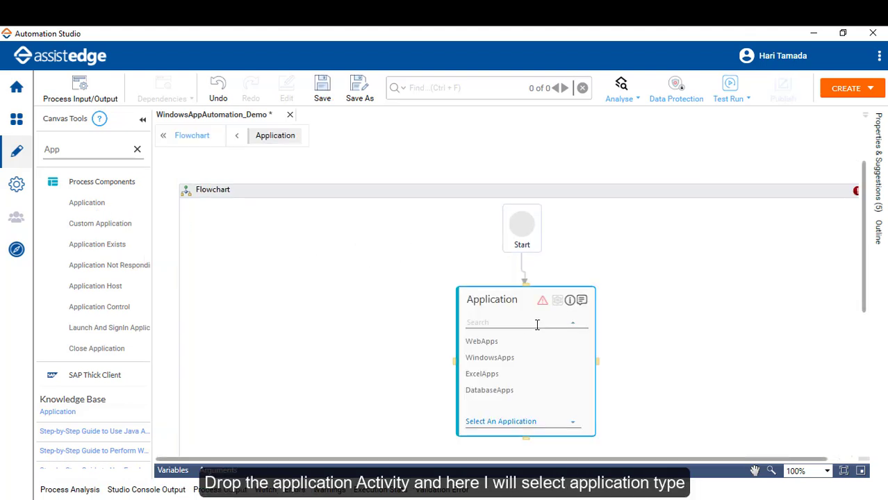
Step: Set the Application activity to WindowsApps with WordAutomate and launch Word for recording
click(489, 358)
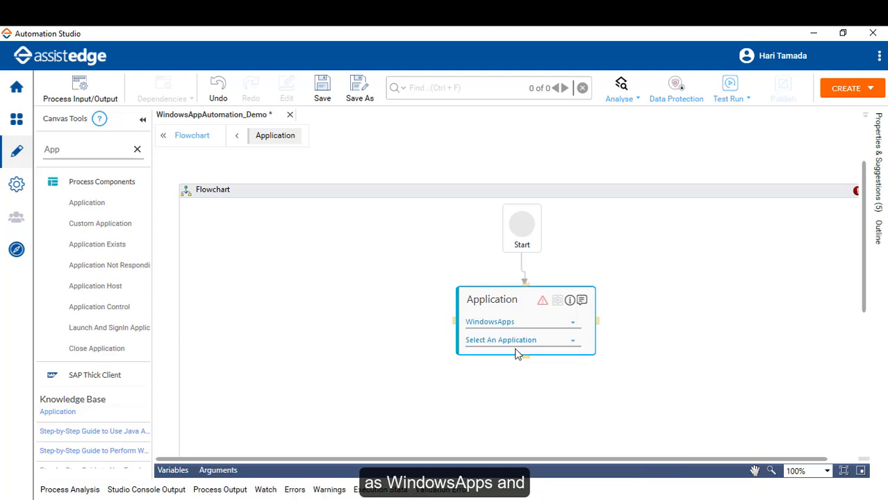
click(523, 339)
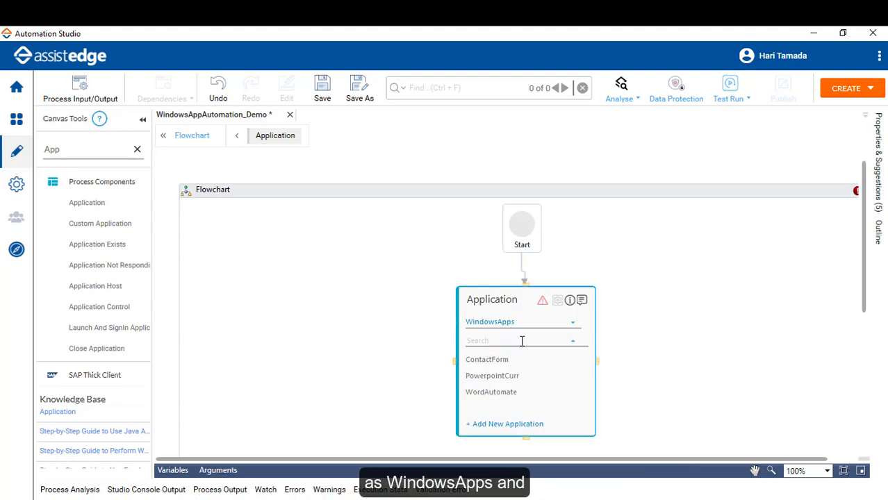
click(492, 392)
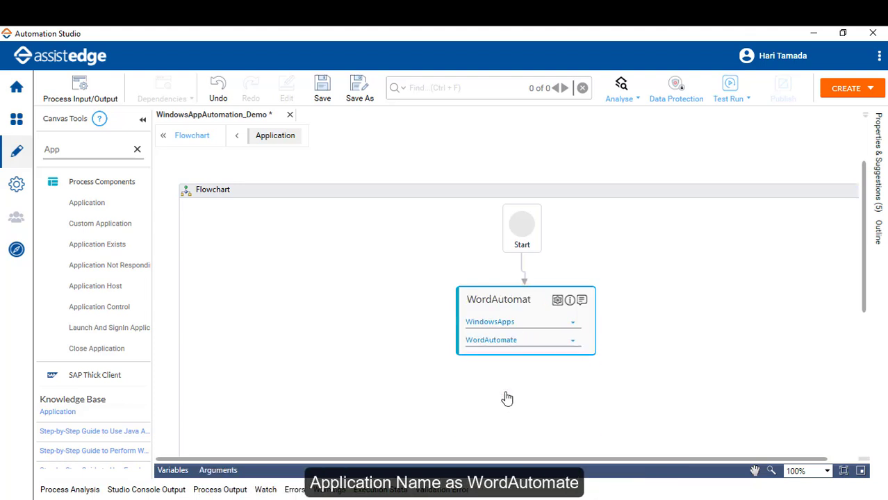
click(526, 298)
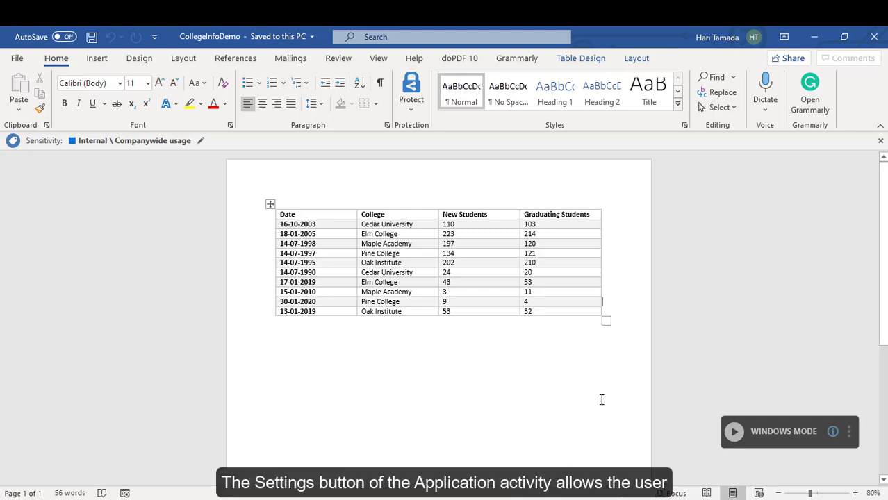
mouse_move(570, 386)
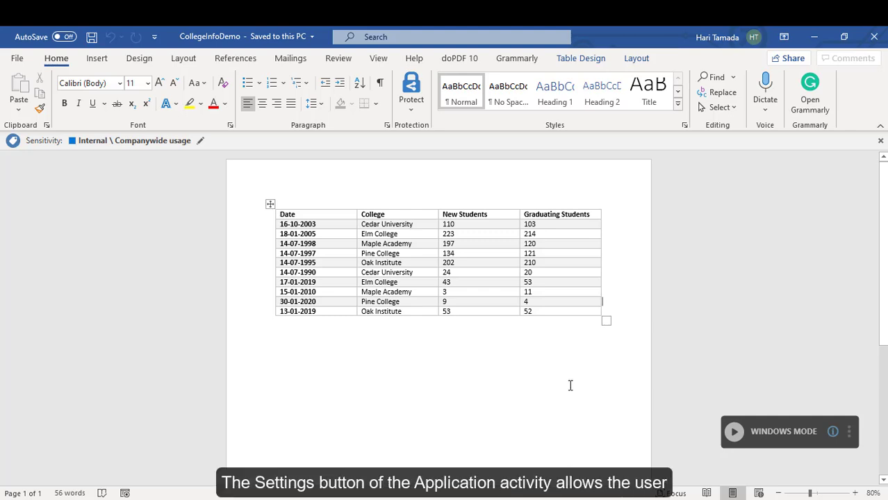
mouse_move(527, 375)
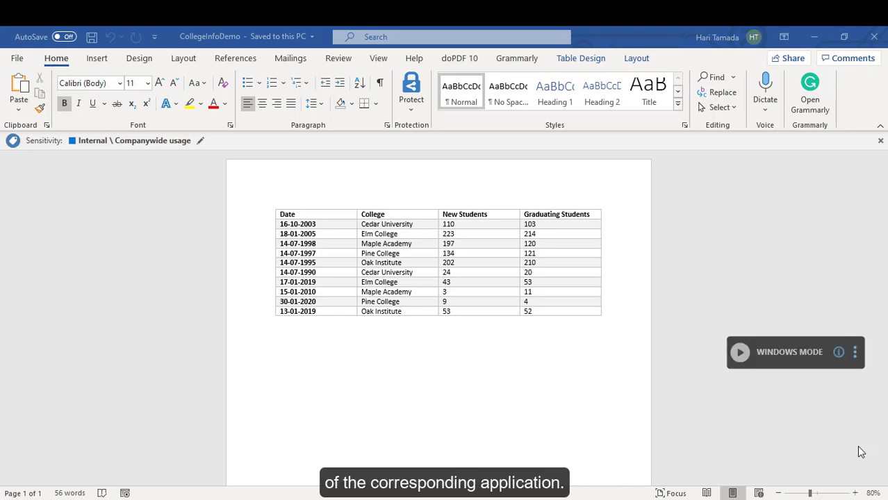
Step: Keep Windows Mode in the multimodal recorder and start recording
click(855, 352)
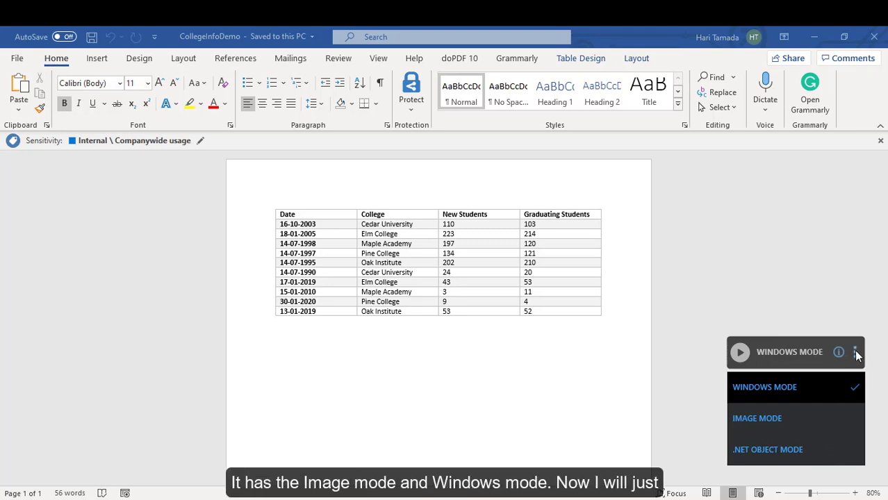
click(856, 352)
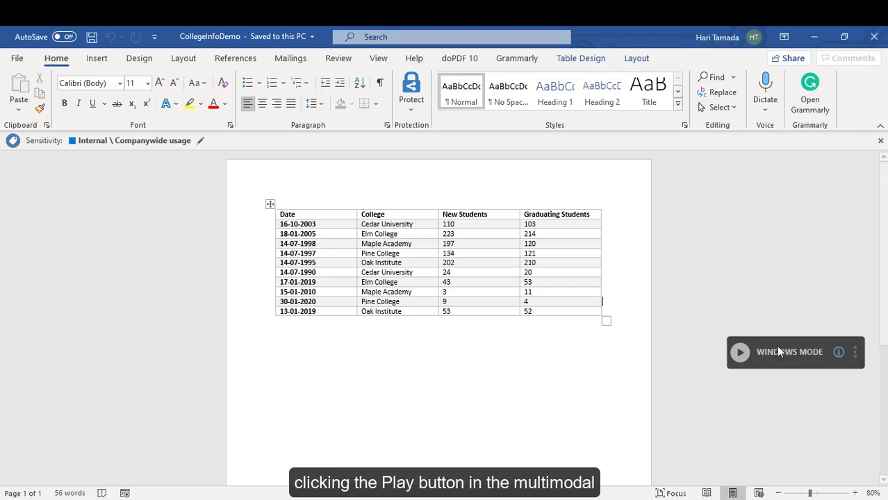
click(740, 352)
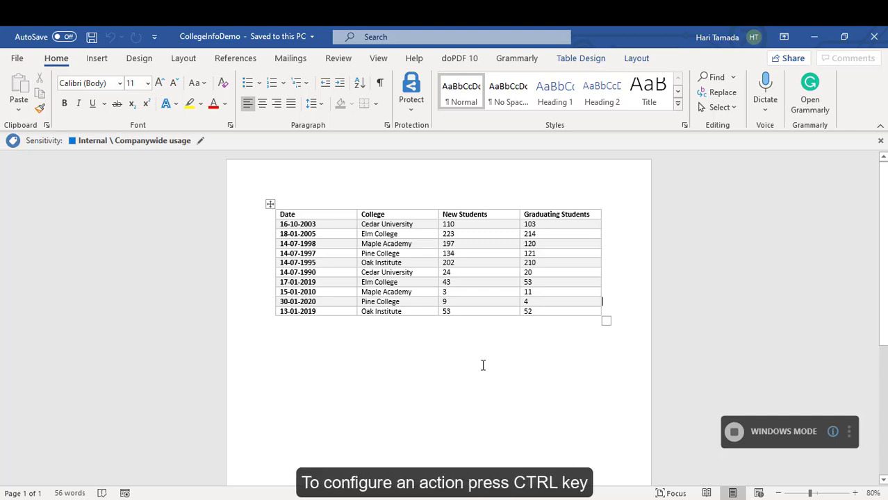
mouse_move(475, 351)
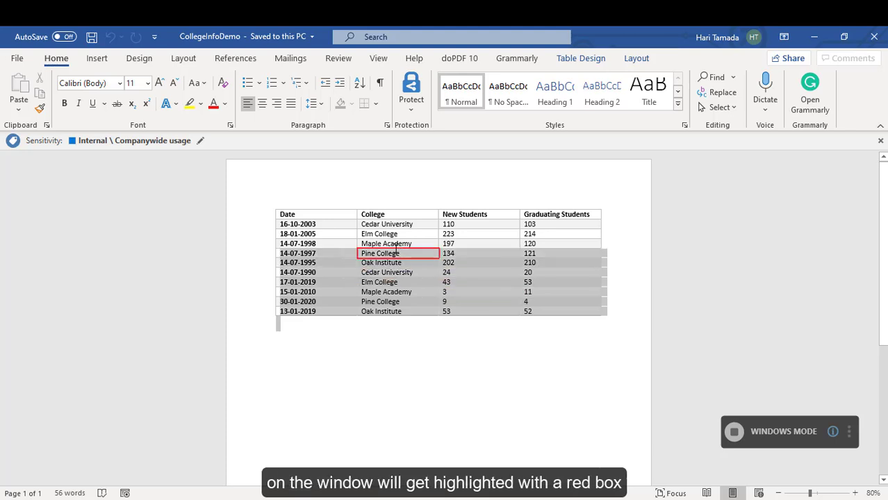
Step: Capture the Cedar University cell as a Text variable named CollegeName
click(379, 233)
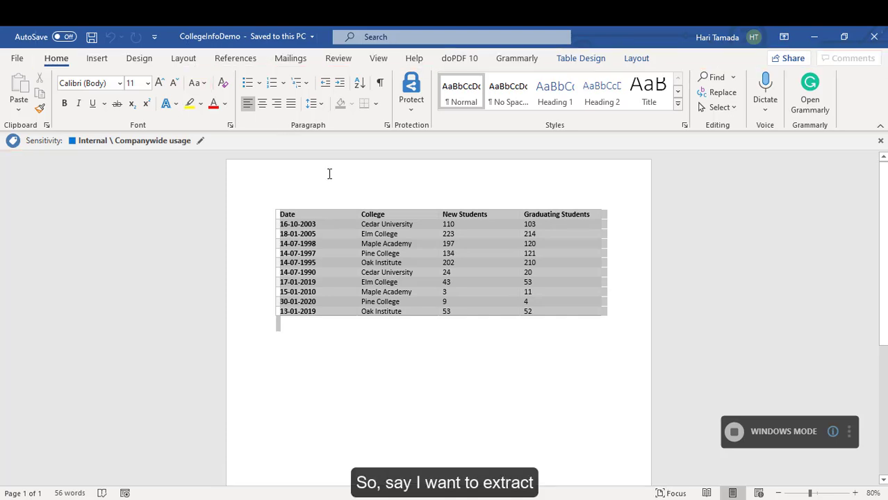
click(286, 214)
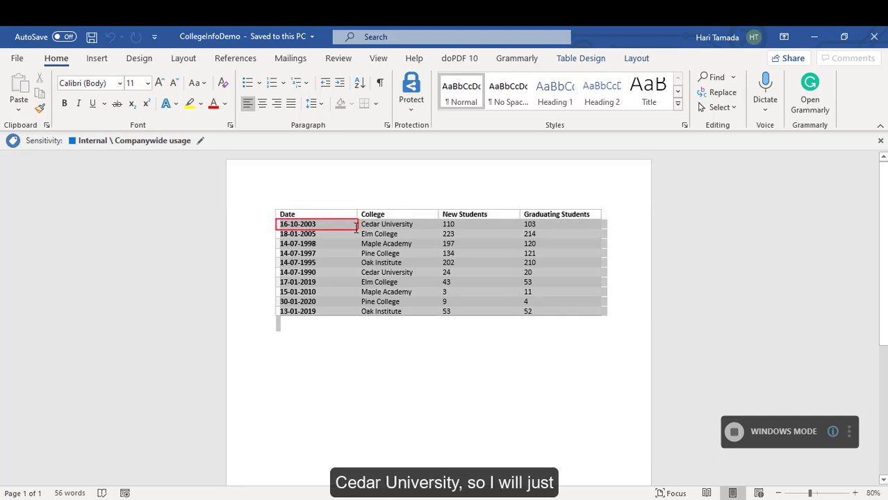
click(387, 224)
text(CollegeName)
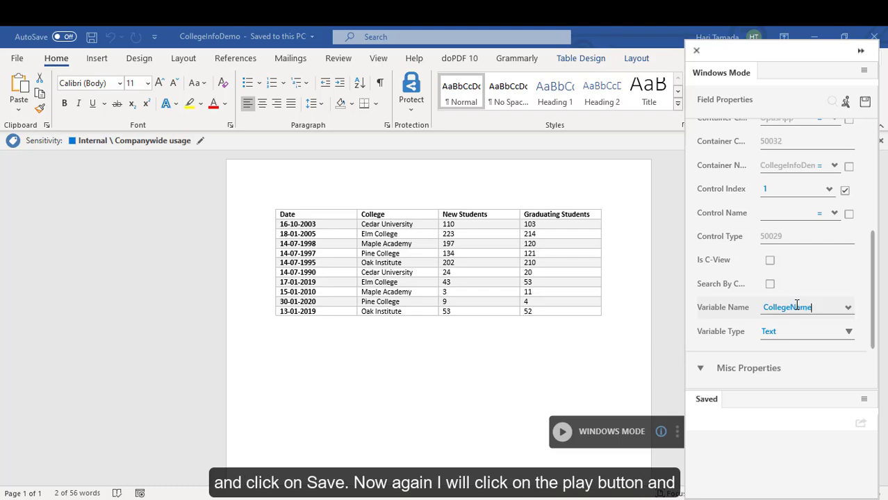
Step: Save the CollegeName field and record a click on the Table Design tab
click(864, 103)
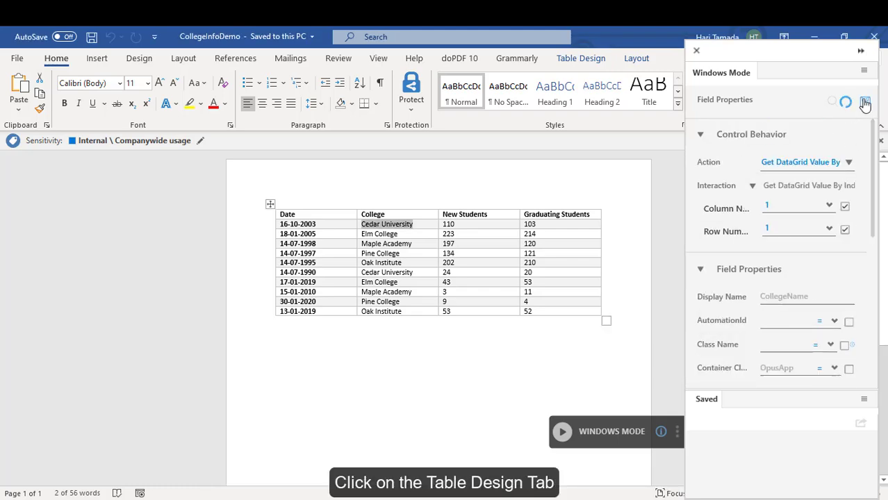
click(864, 103)
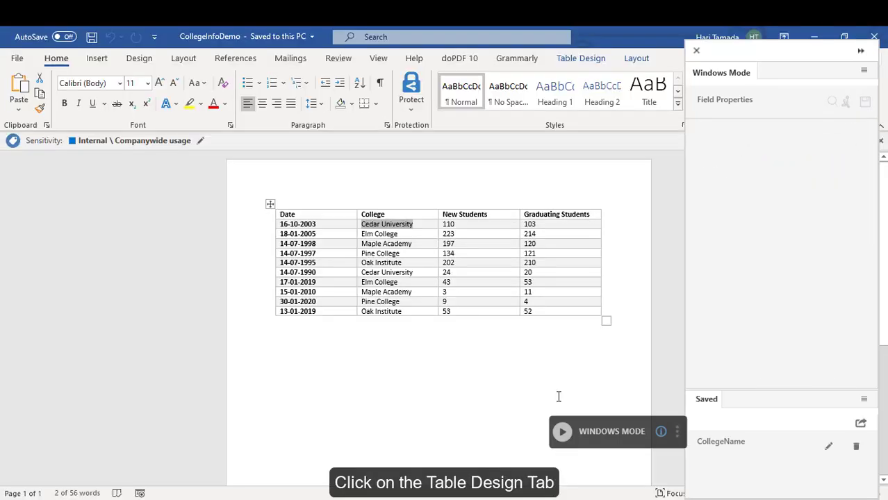
click(581, 59)
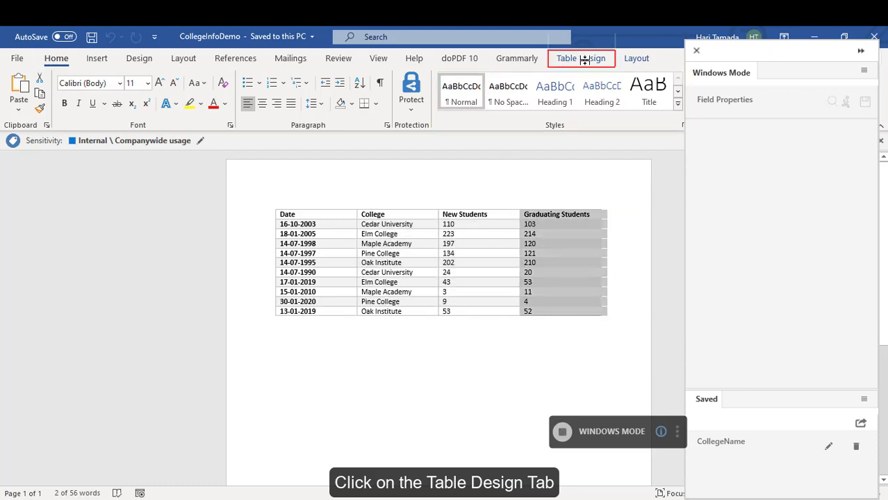
click(581, 58)
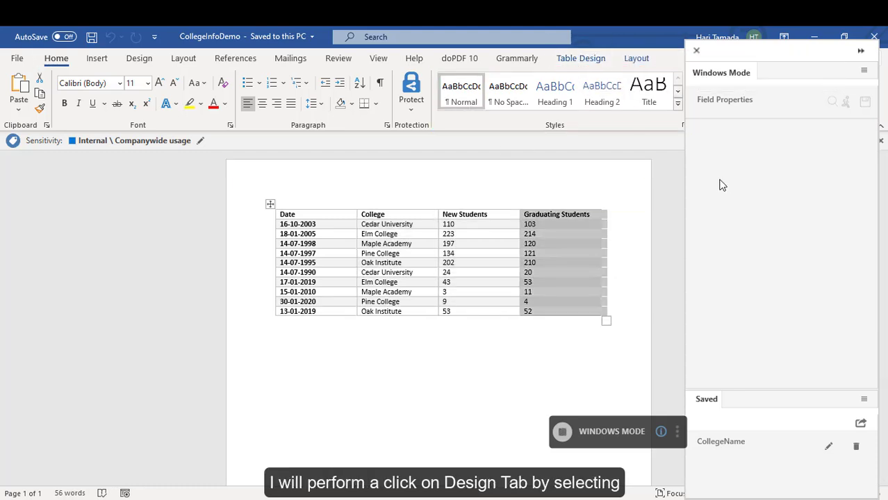
click(581, 58)
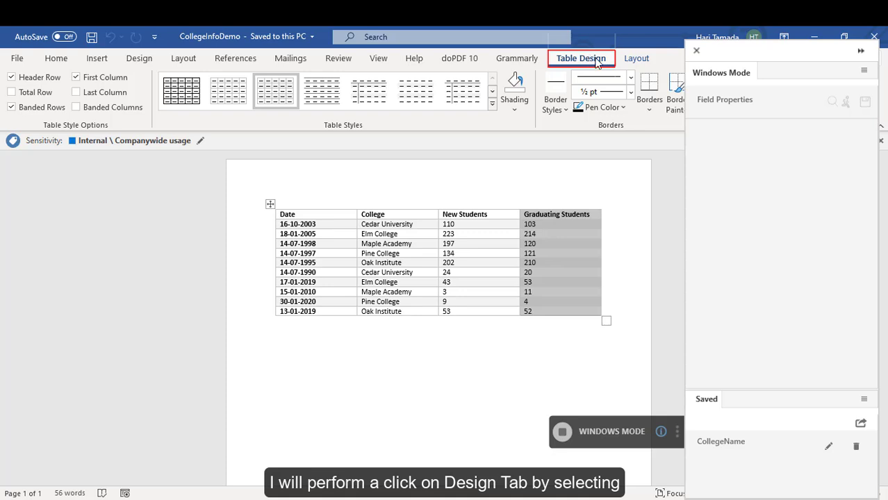
Step: Name the recorded action Click on Table and save its configuration
click(581, 59)
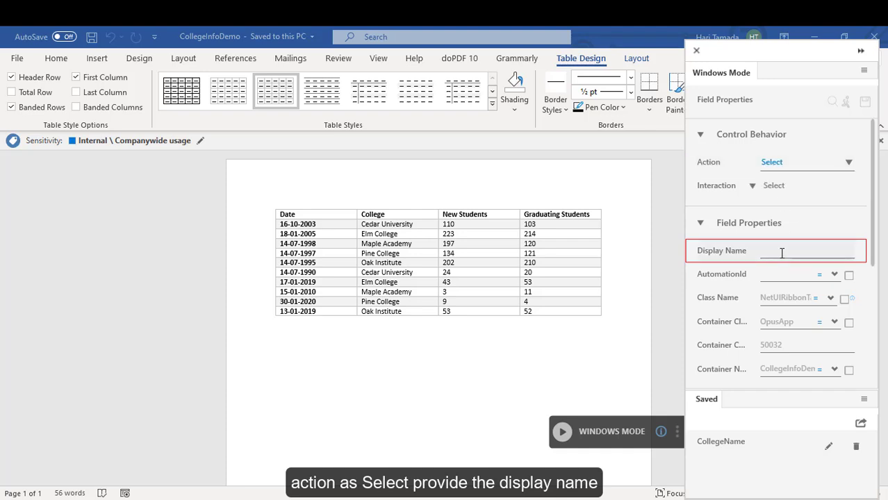
text(Clic)
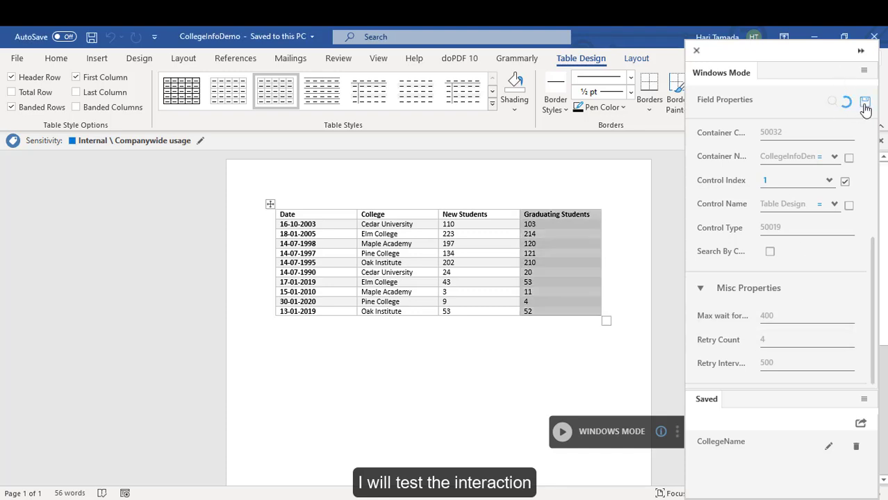
click(865, 103)
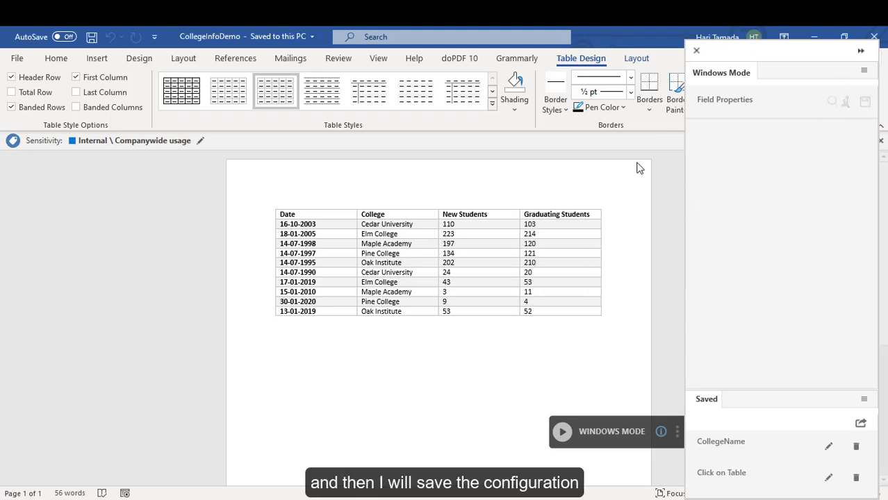
mouse_move(420, 171)
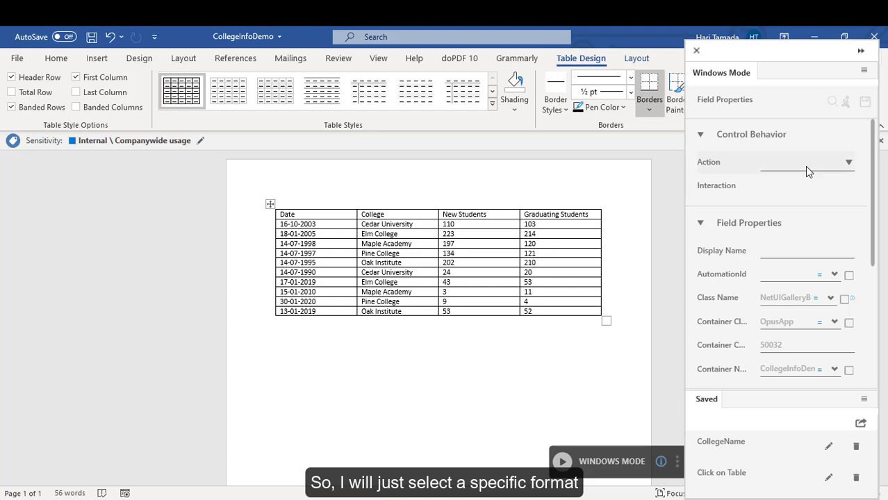
Step: Set the table-style step's Action to Click and name it Click on Table Format
click(847, 161)
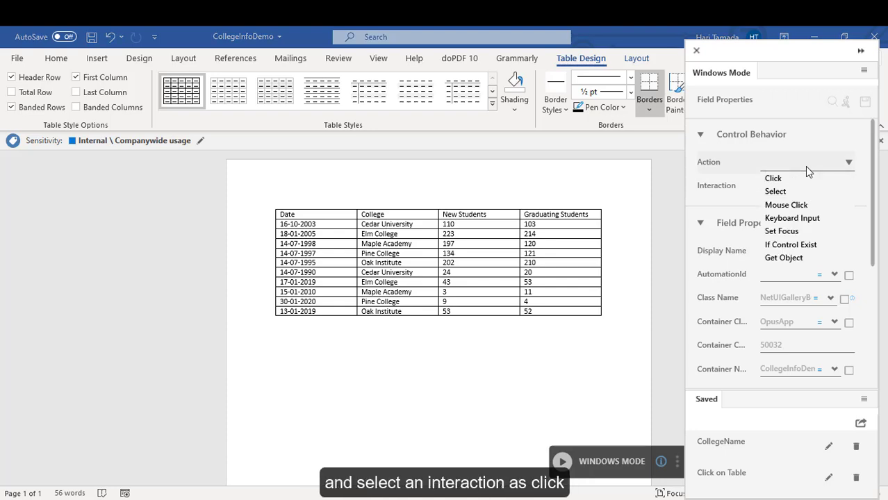
mouse_move(798, 196)
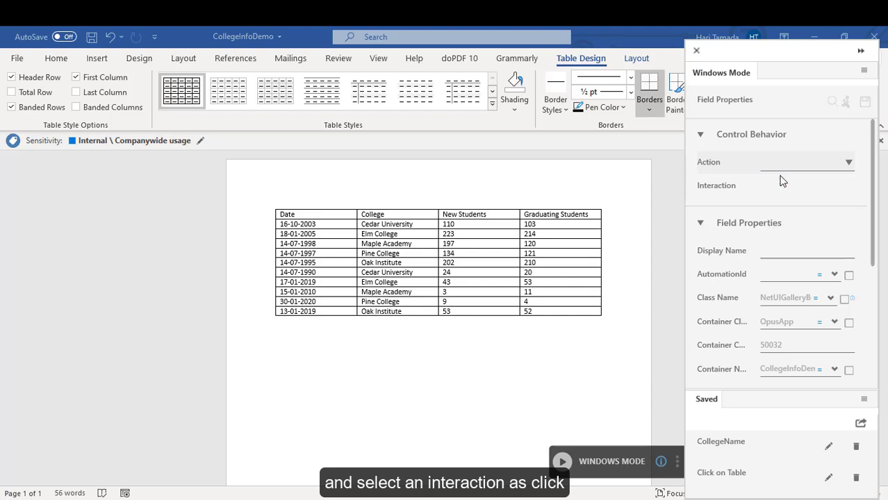
click(807, 161)
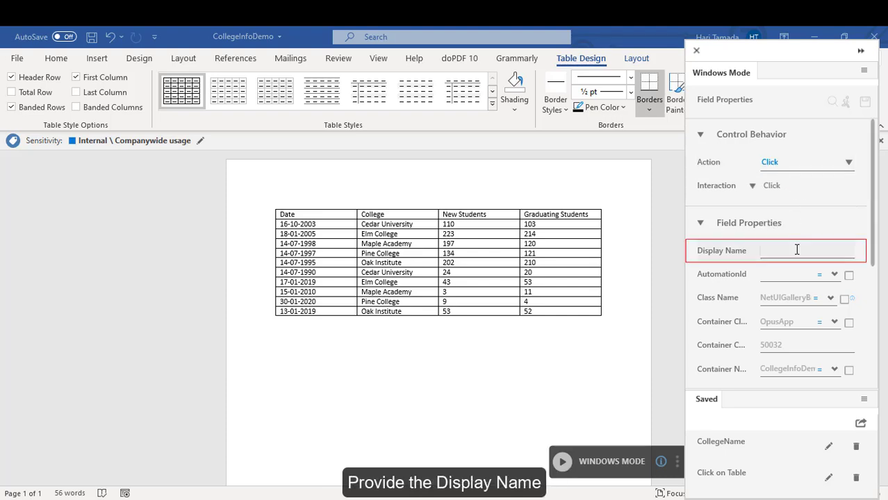
click(798, 250)
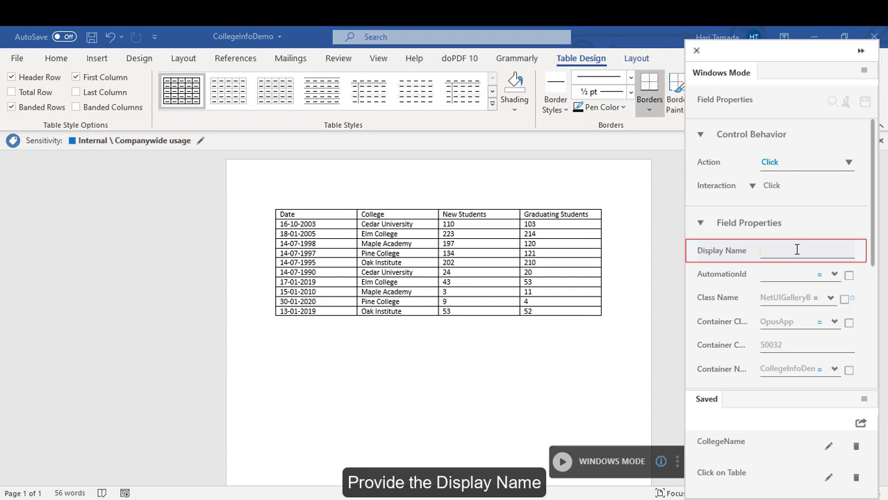
text(Click on Table Format)
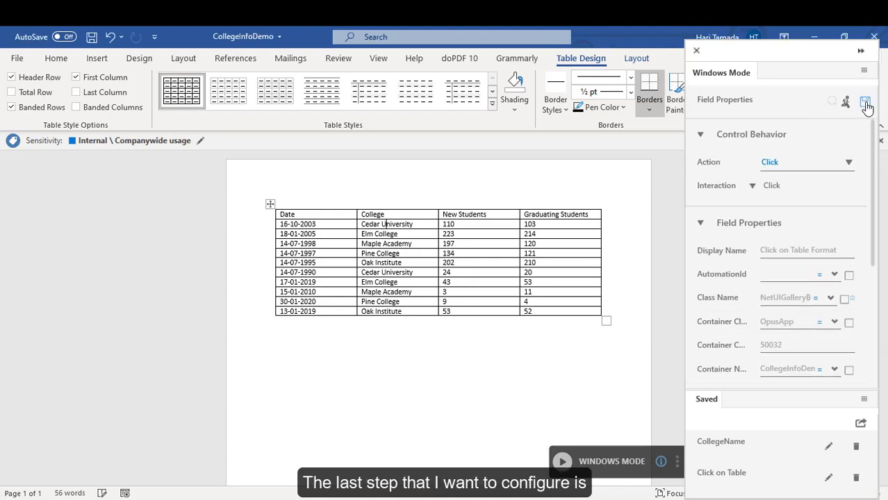
Step: Save the table format step and record clicking Save in the Quick Access Toolbar
click(865, 103)
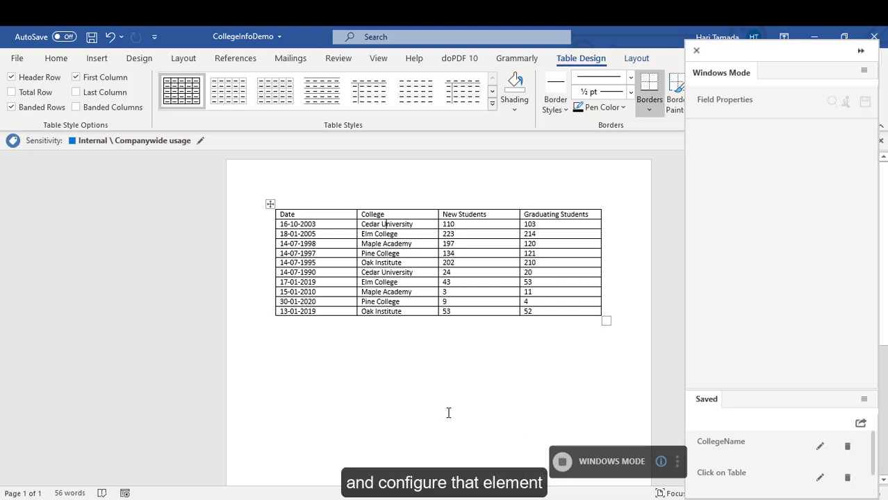
mouse_move(63, 141)
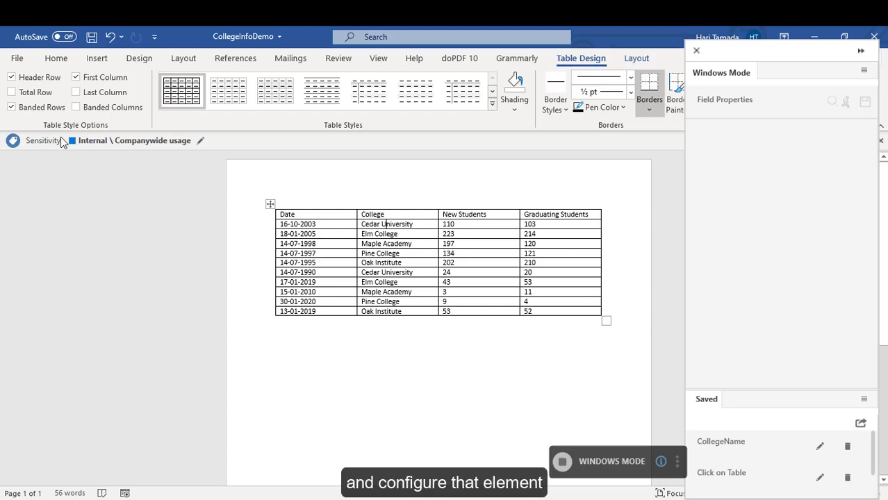
click(92, 36)
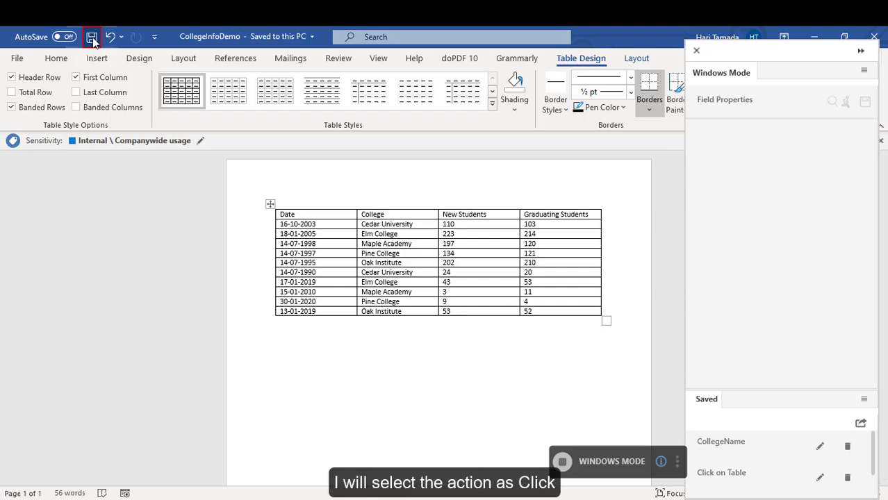
click(92, 37)
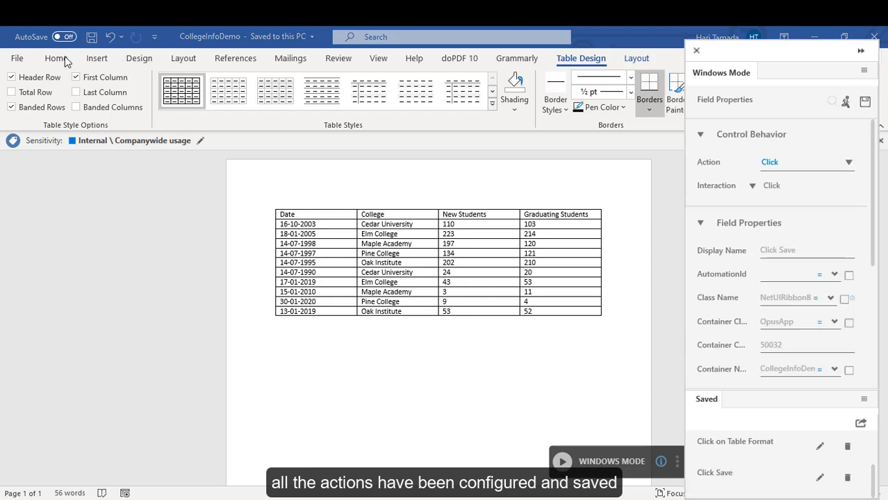
Step: Save the Click Save step configuration
click(56, 59)
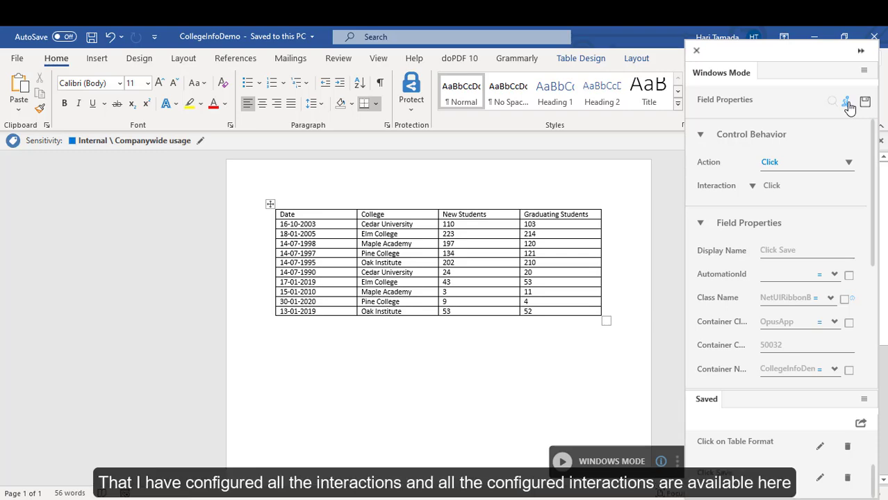
click(847, 103)
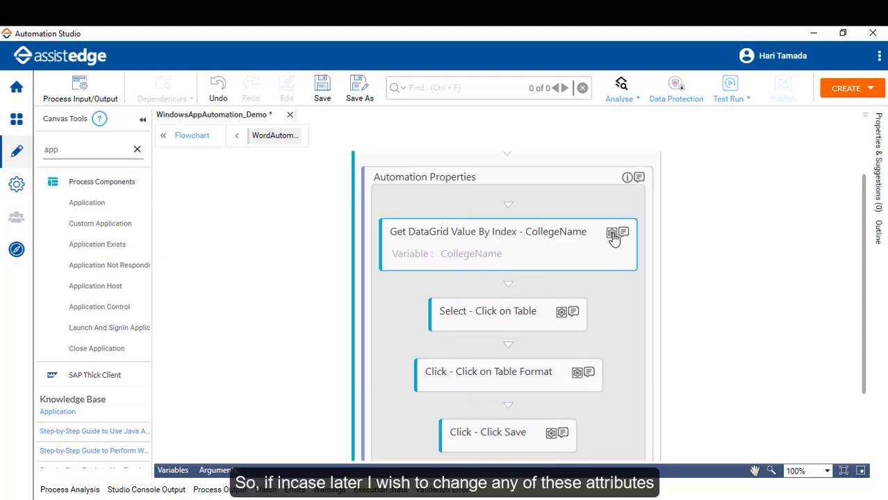
Step: Inspect the CollegeName activity's attributes in the recorded flowchart
click(612, 232)
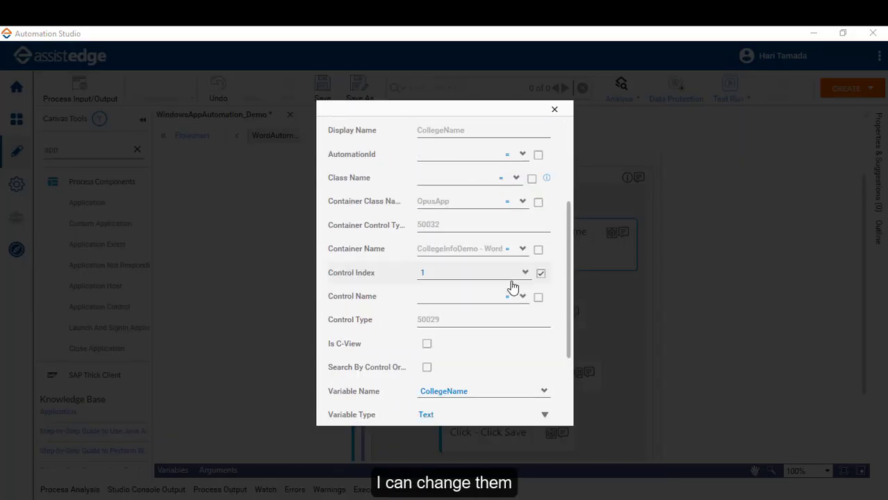
click(553, 108)
text(write)
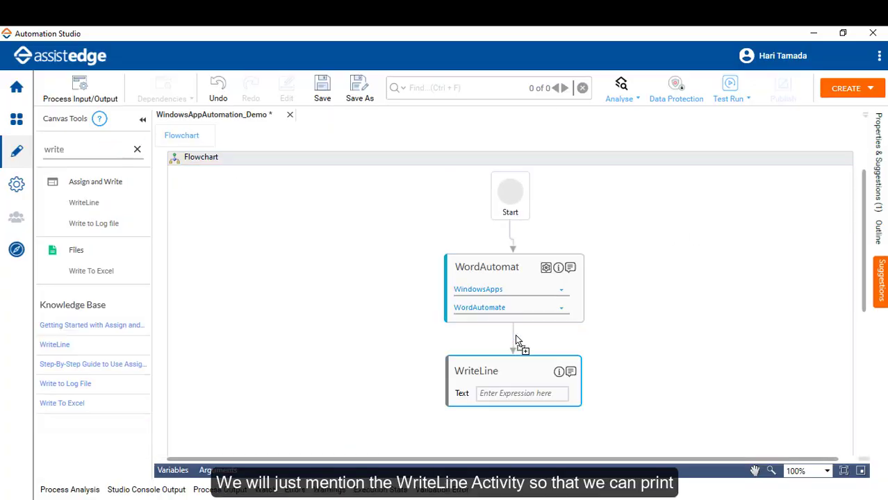
Step: Set the WriteLine activity's Text to CollegeName
click(217, 469)
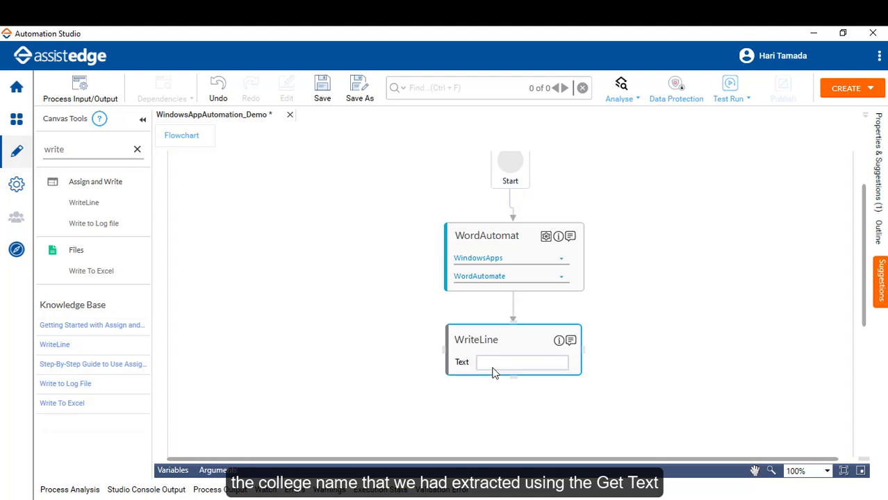
text(CollegeName)
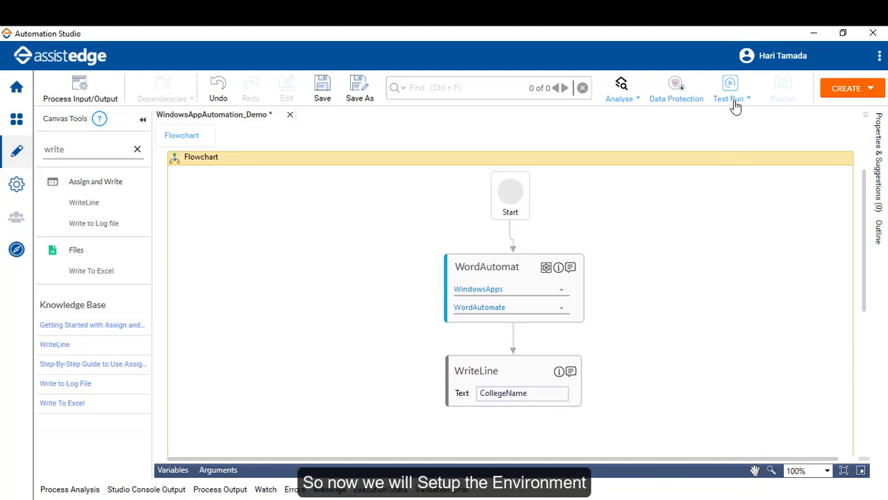
click(729, 87)
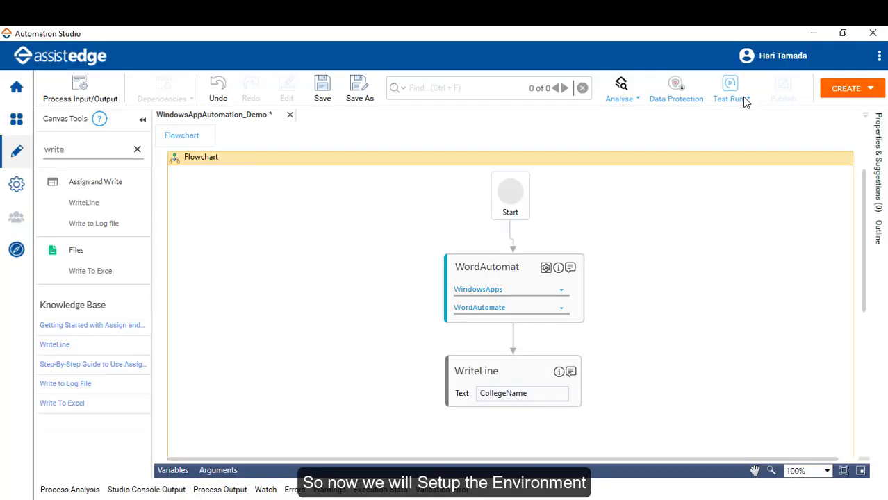
Step: Run Setup Environment / Test Run, confirm, and enable content as Word formats the table
click(728, 86)
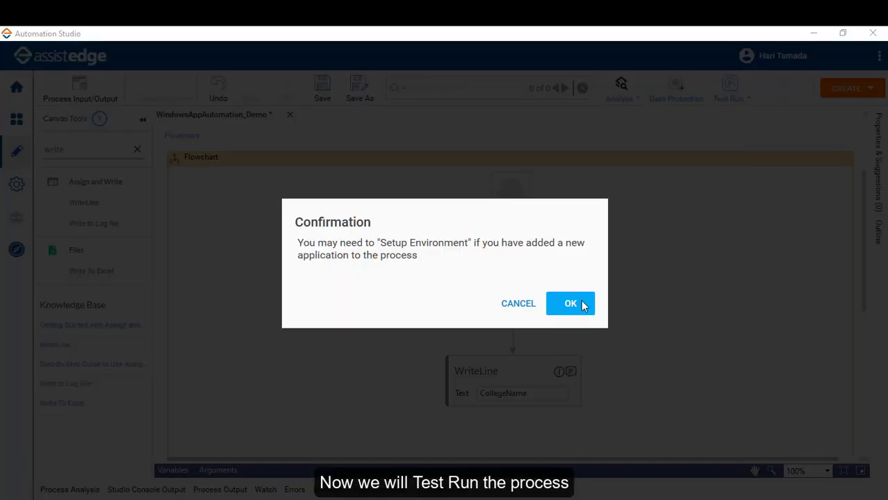
click(570, 303)
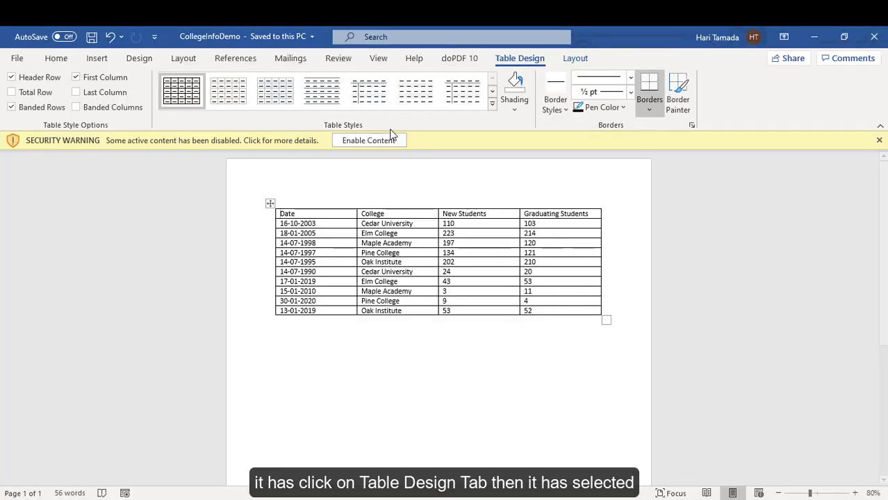
click(878, 140)
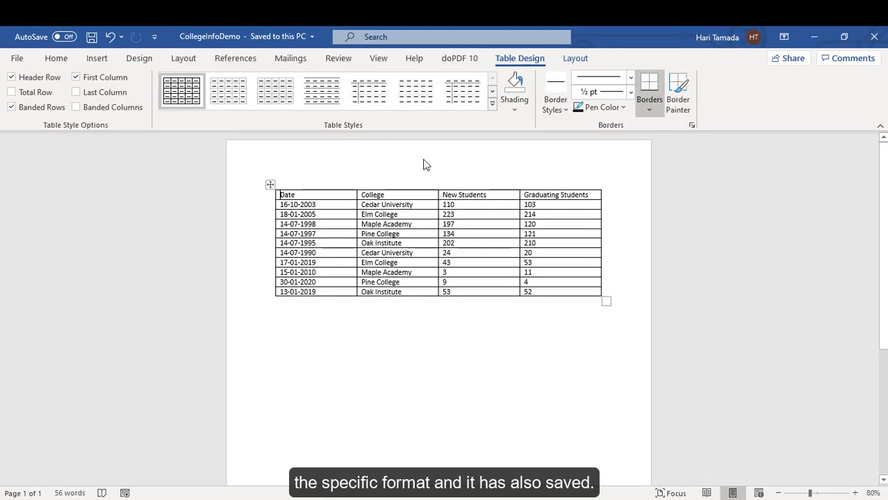